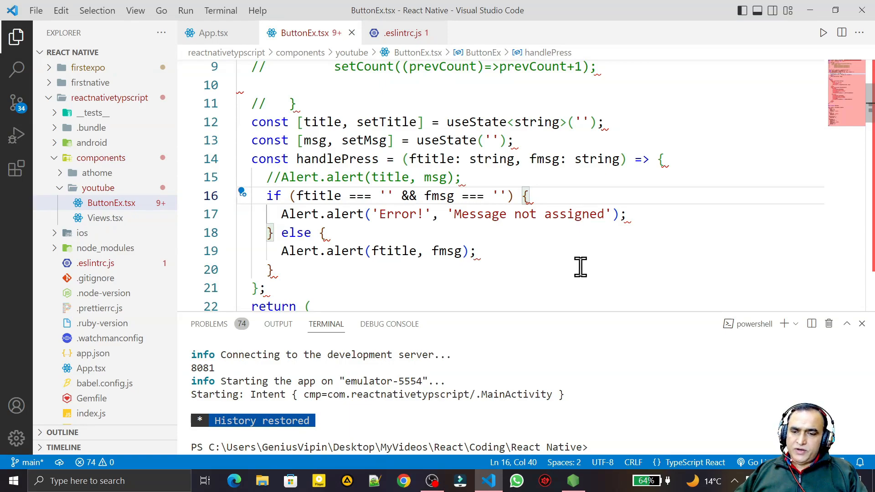
mouse_move(583, 275)
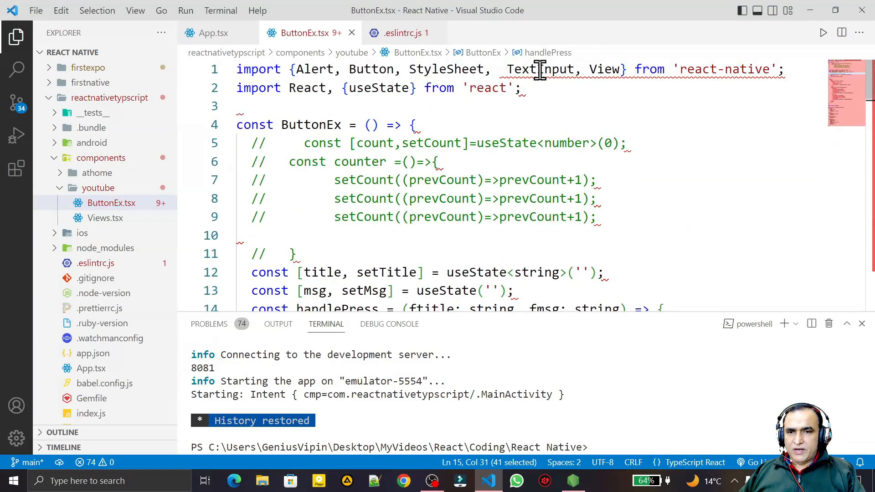
mouse_move(541, 70)
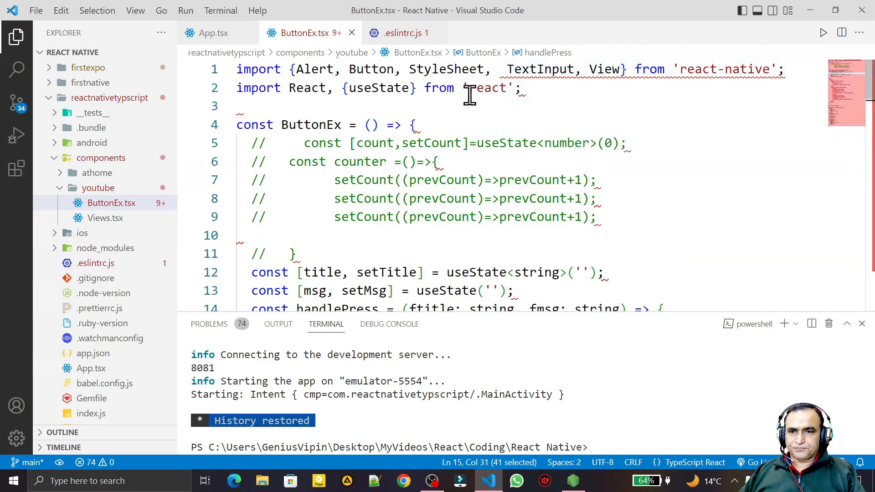
mouse_move(519, 88)
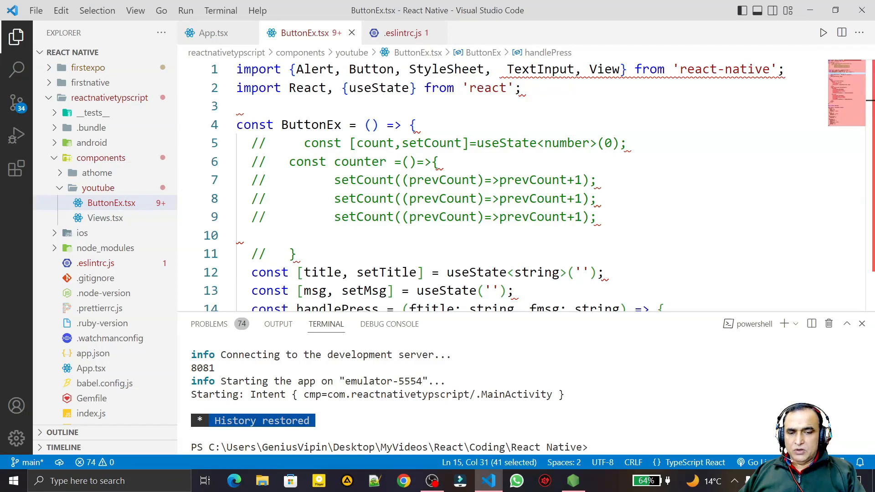
mouse_move(532, 233)
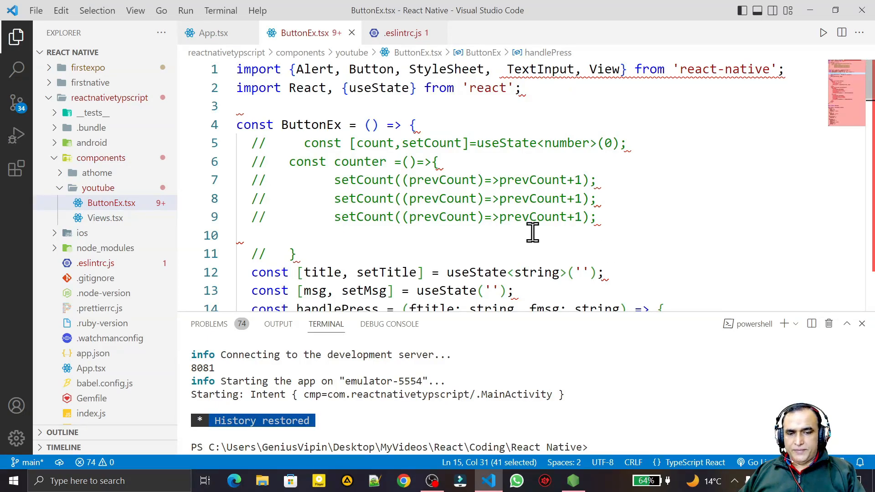
Inspect the 'Delete CR' prettier error on line 7 and its quick-fix options
left_click(600, 180)
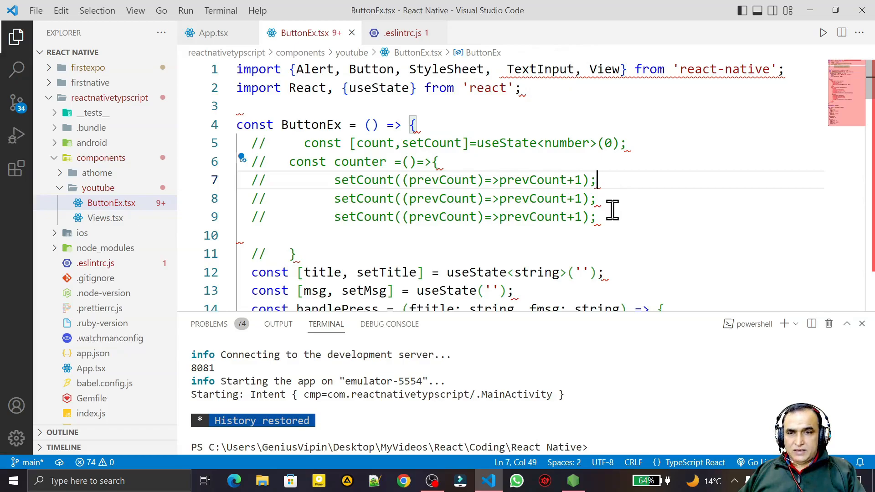
mouse_move(596, 179)
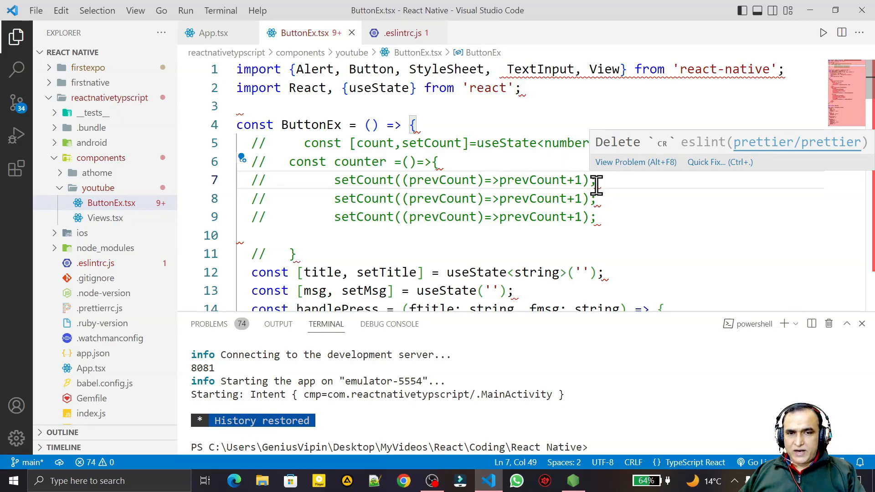
mouse_move(640, 164)
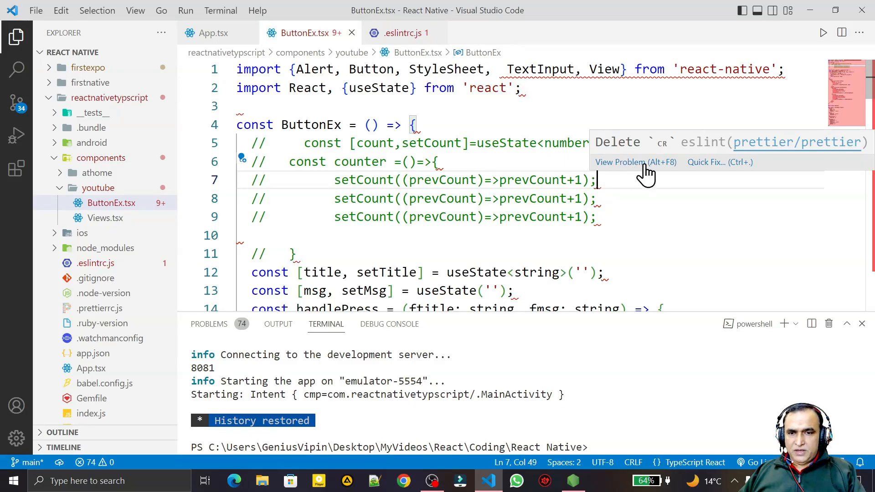
left_click(706, 162)
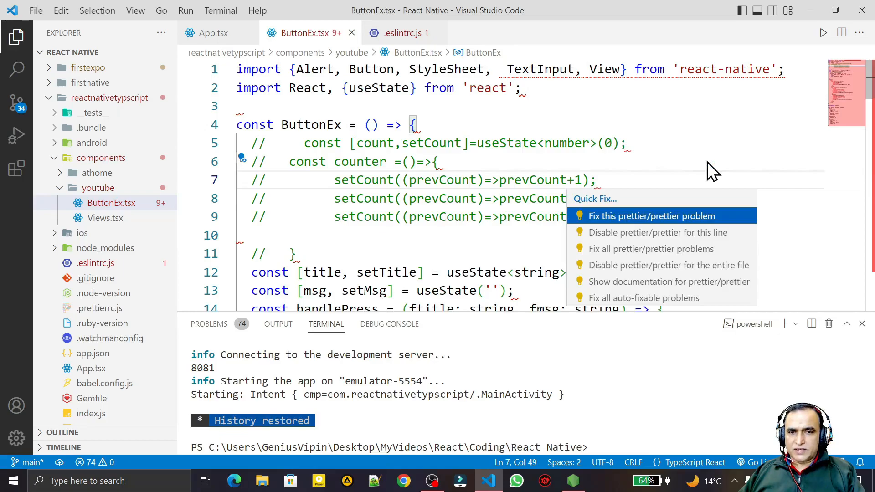
mouse_move(649, 239)
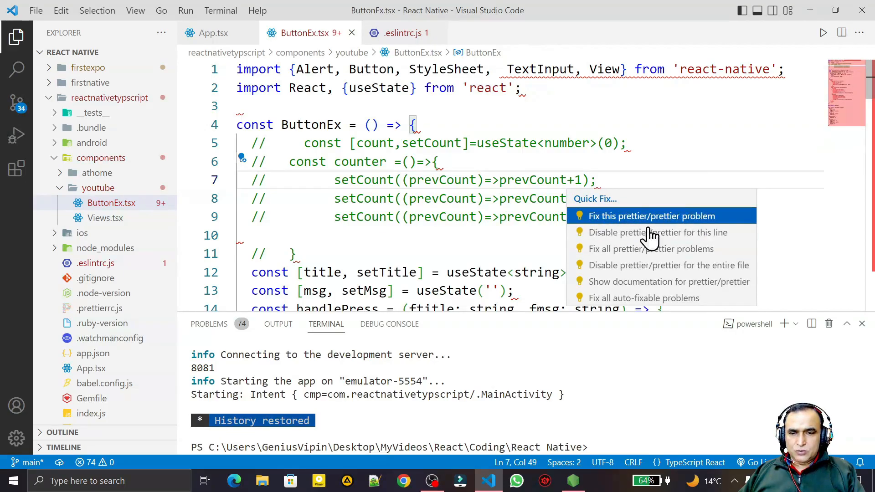
mouse_move(611, 246)
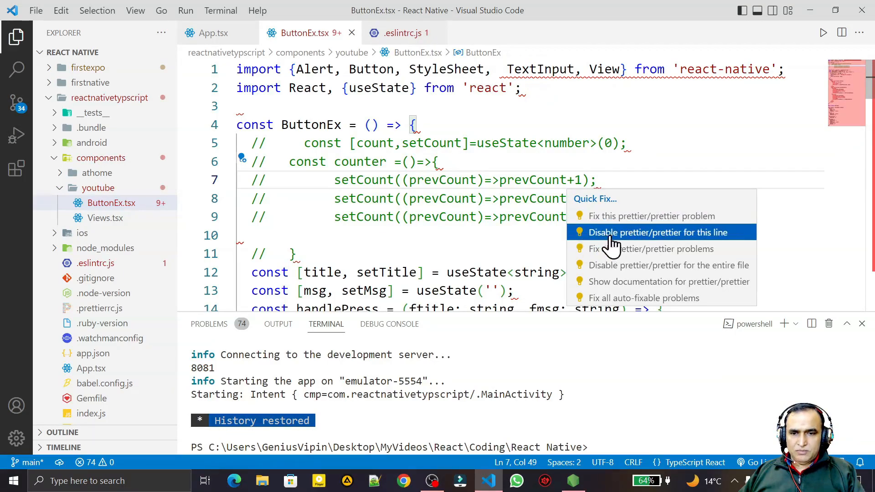
mouse_move(694, 252)
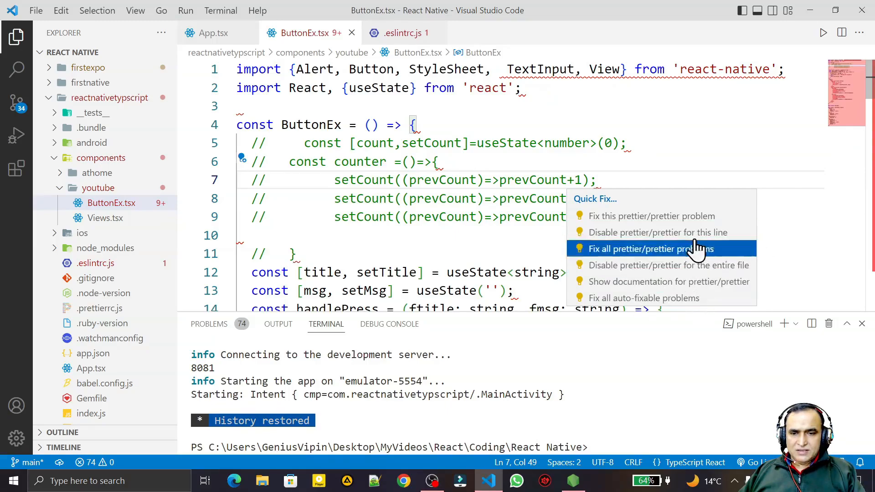
mouse_move(644, 184)
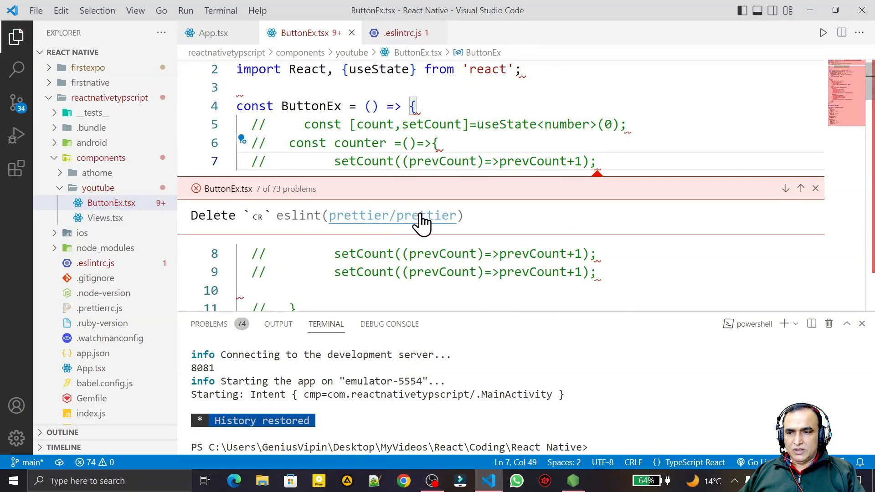
Review the eslint-plugin-prettier README on GitHub down to the rule options section
left_click(406, 216)
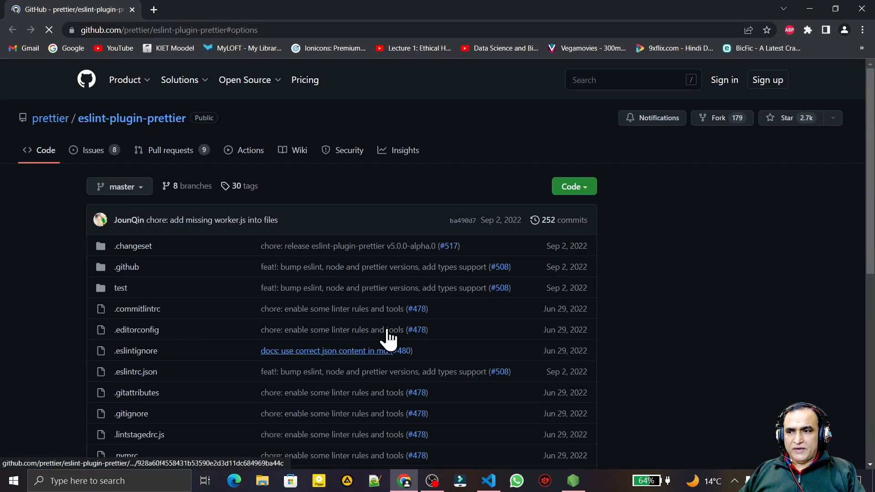
scroll("down", 3)
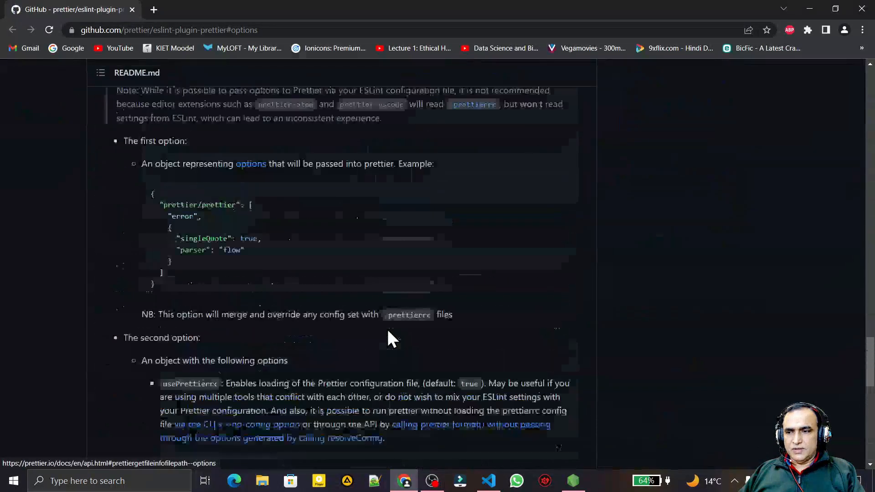
scroll("down", 3)
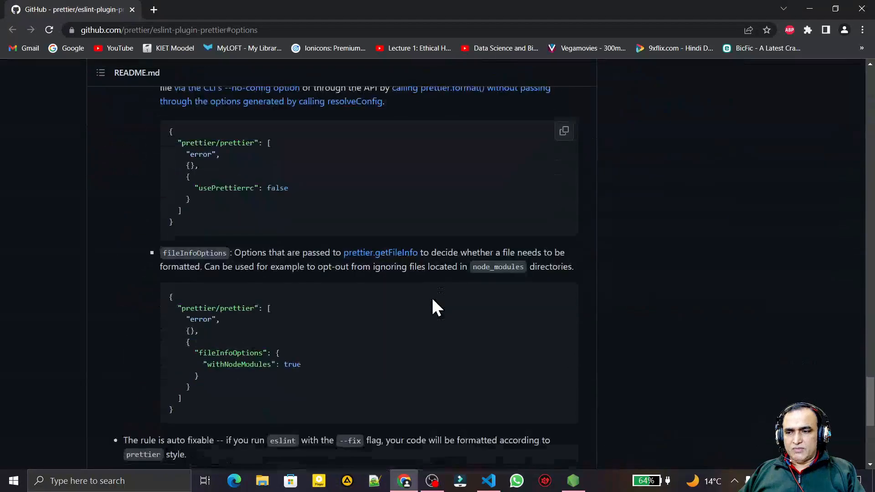
scroll("down", 3)
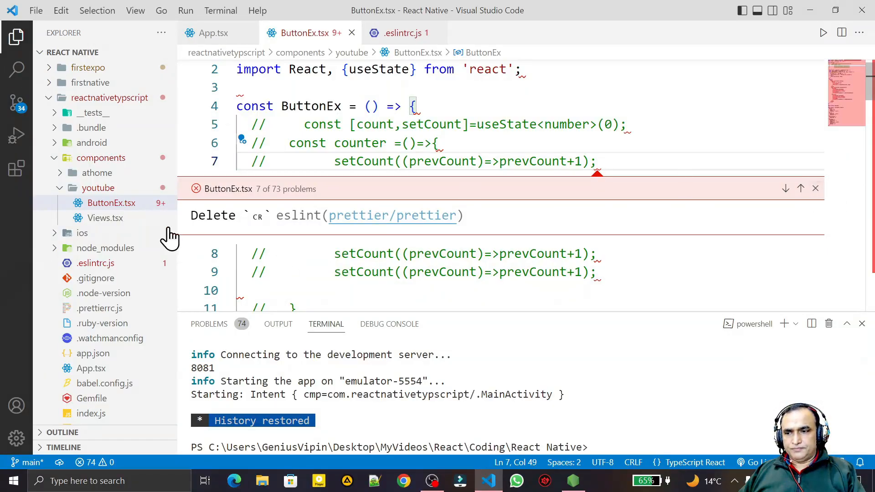
mouse_move(732, 249)
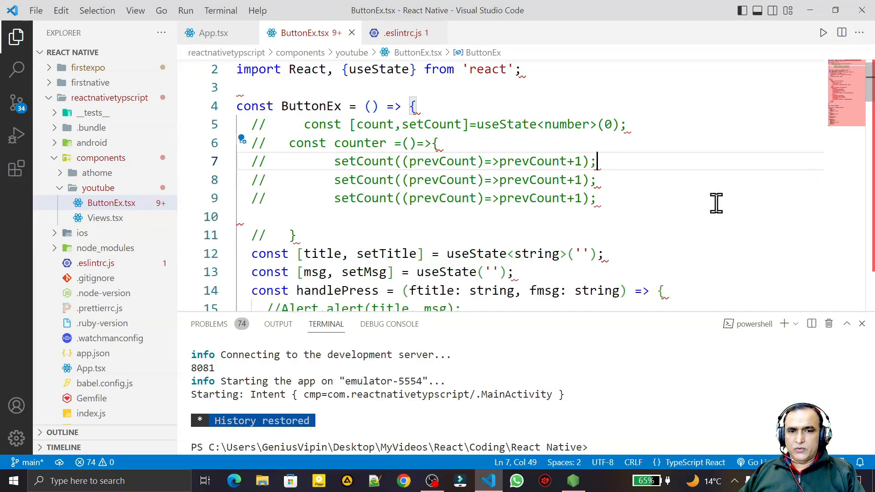
scroll("down", 3)
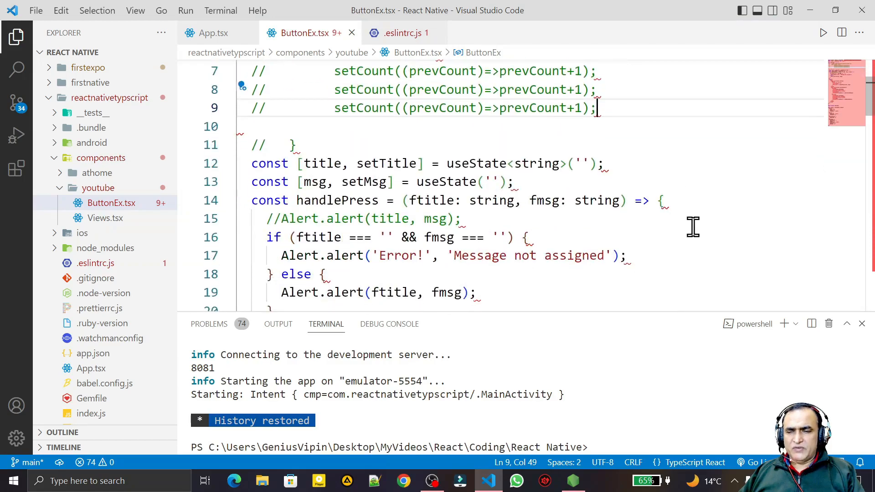
scroll("down", 3)
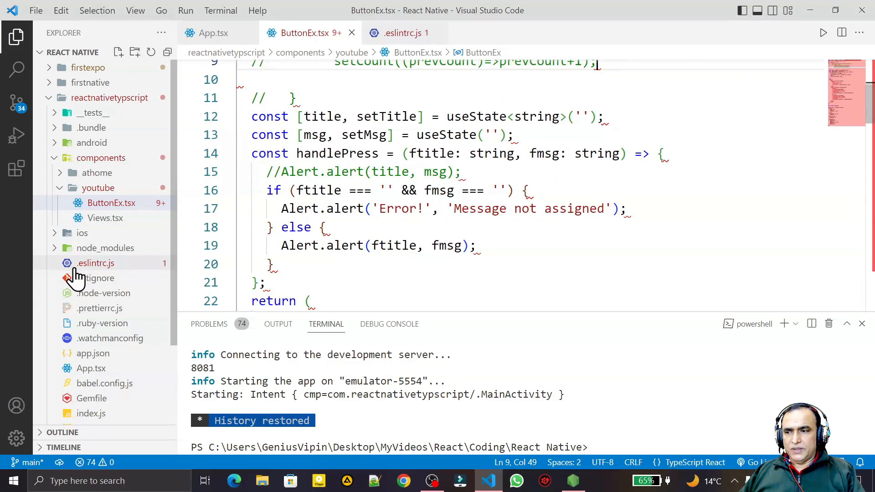
mouse_move(95, 268)
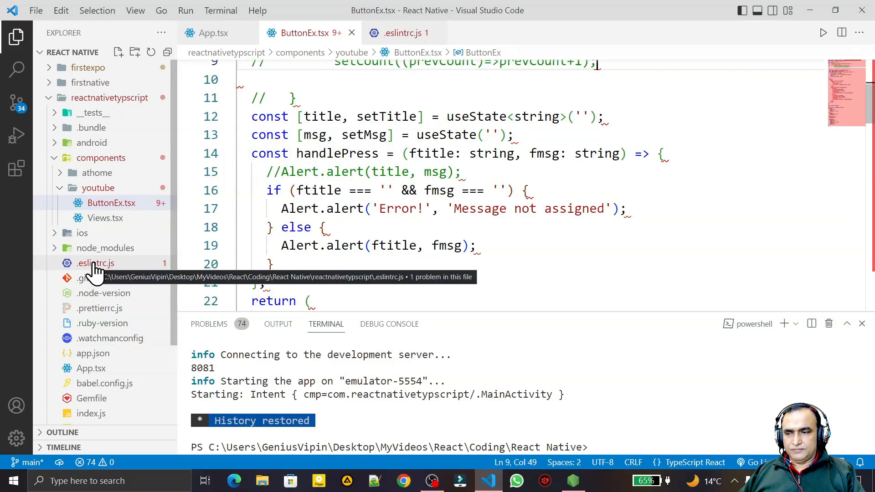
Add 'prettier/prettier': 0 to the rules in .eslintrc.js and save
left_click(96, 263)
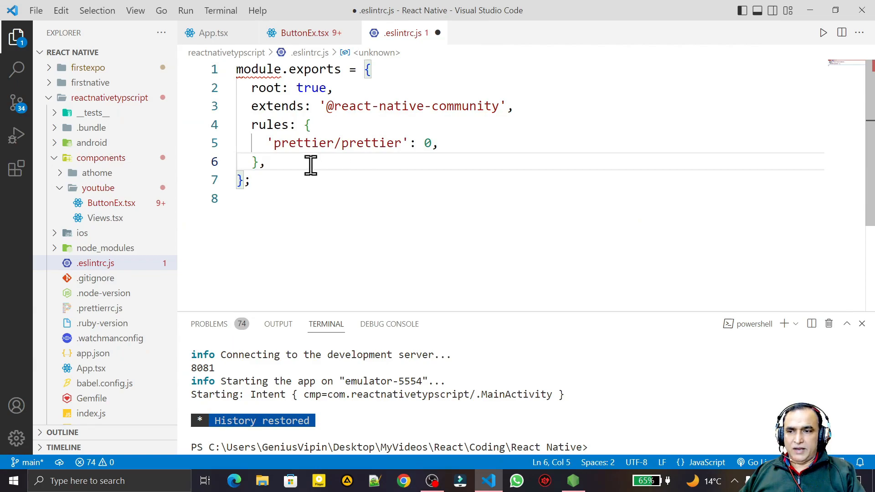
left_click(519, 106)
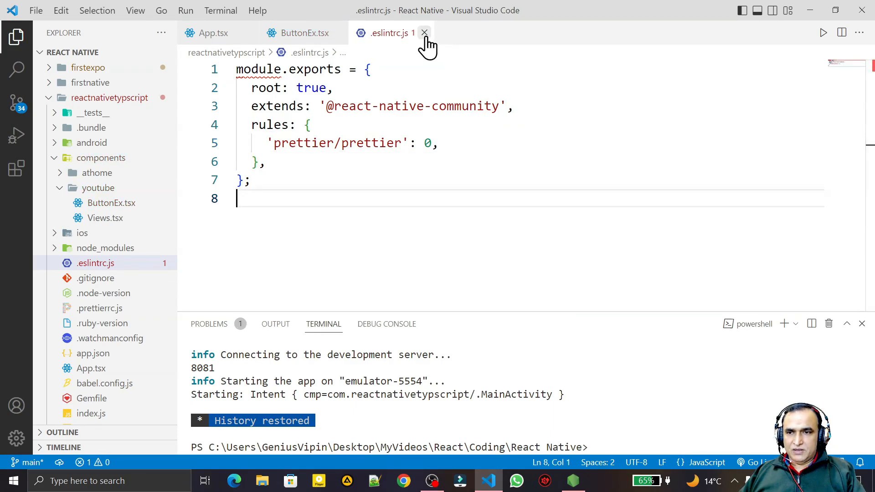
Check ButtonEx.tsx end to end for remaining lint squiggles, confirming zero problems
left_click(303, 33)
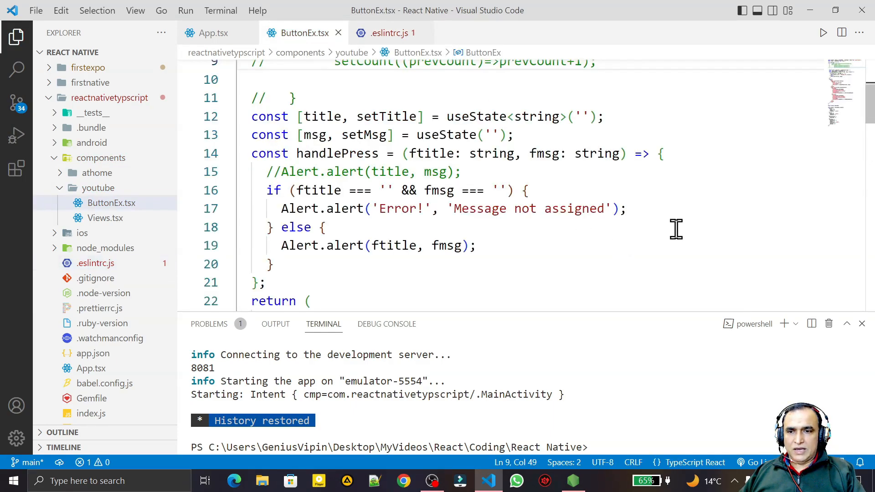
scroll("down", 3)
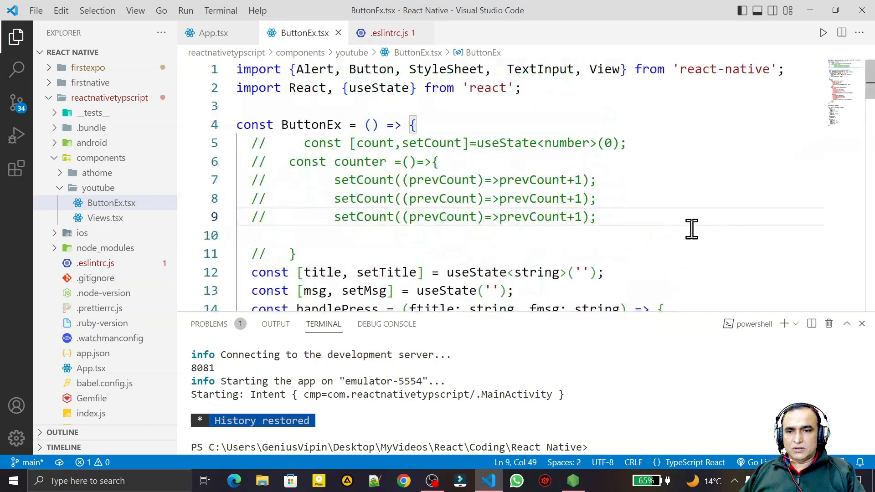
scroll("down", 3)
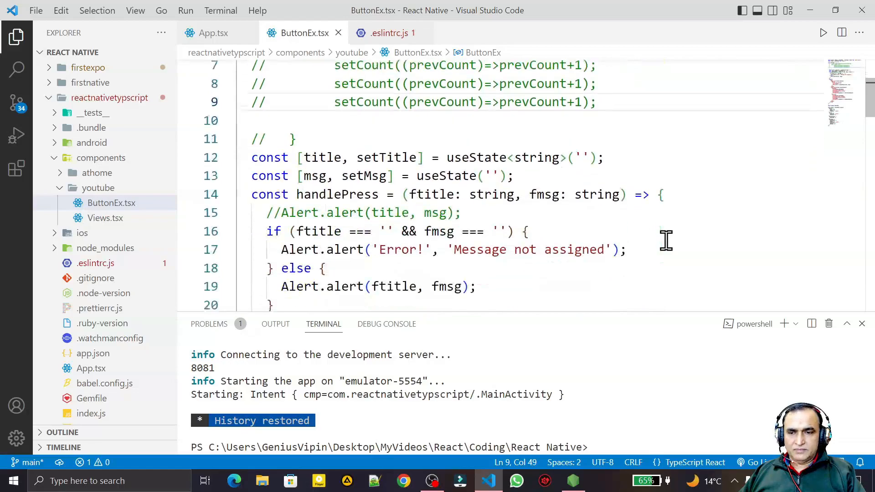
scroll("down", 3)
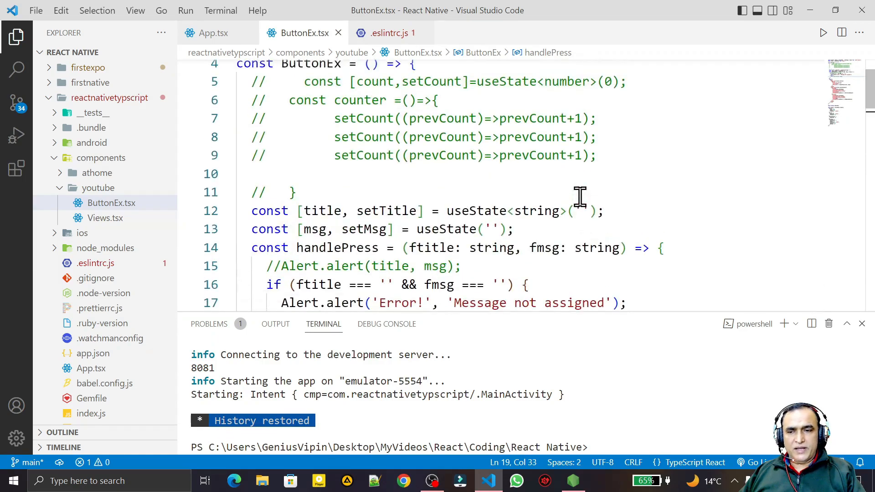
double_click(536, 212)
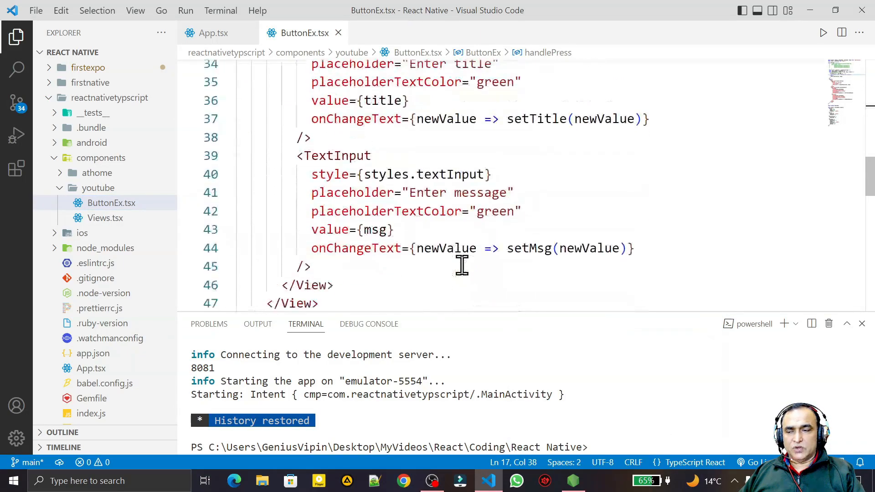
Reopen .eslintrc.js next to App.tsx to review the added 'prettier/prettier': 0 rule
left_click(212, 33)
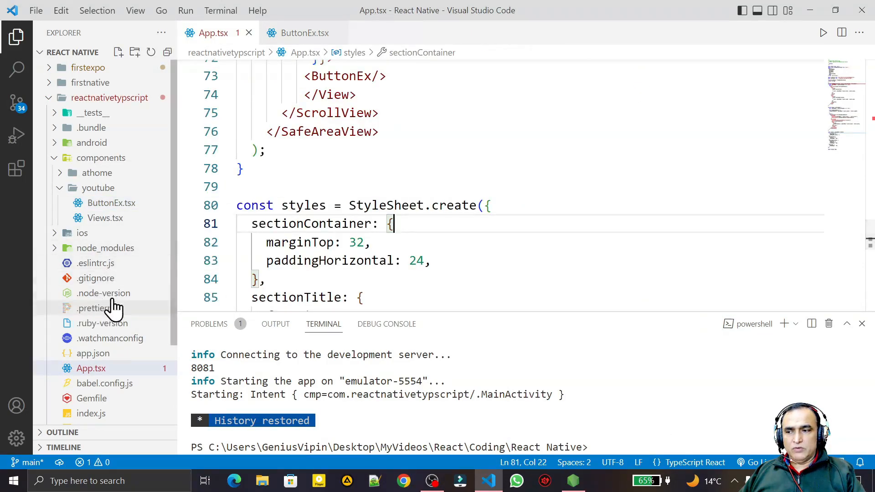
left_click(96, 262)
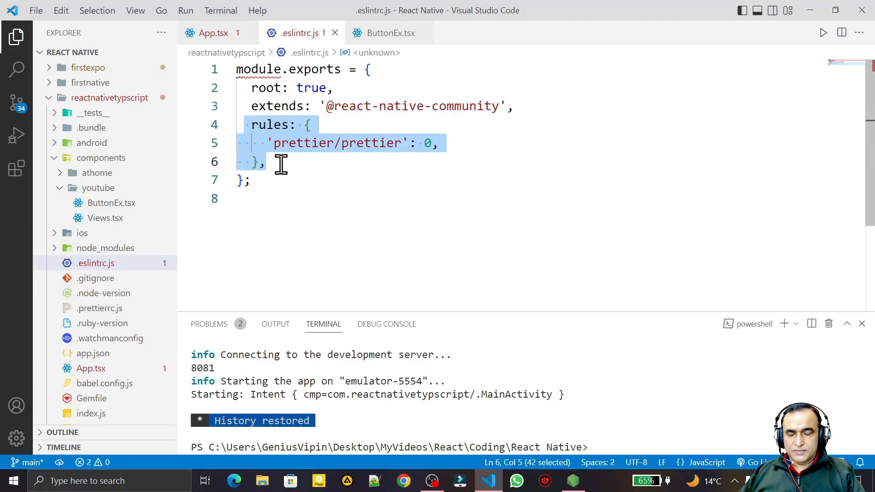
left_click(281, 163)
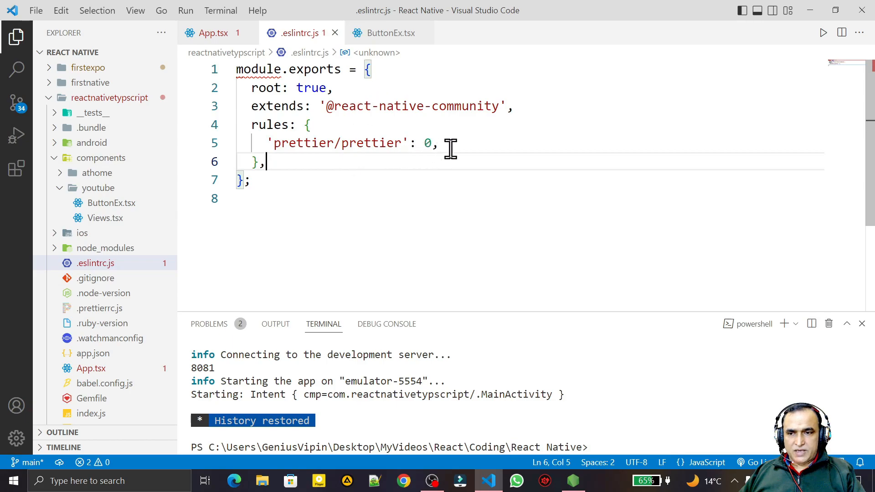
left_click(449, 143)
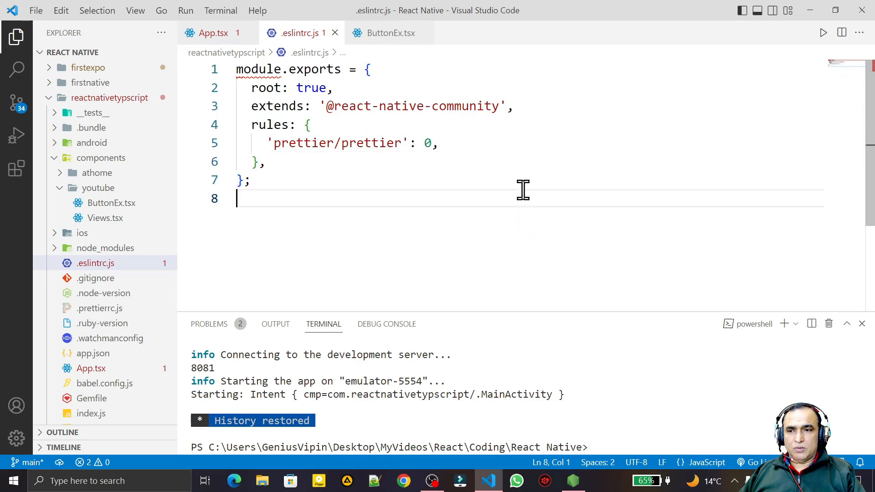
mouse_move(611, 234)
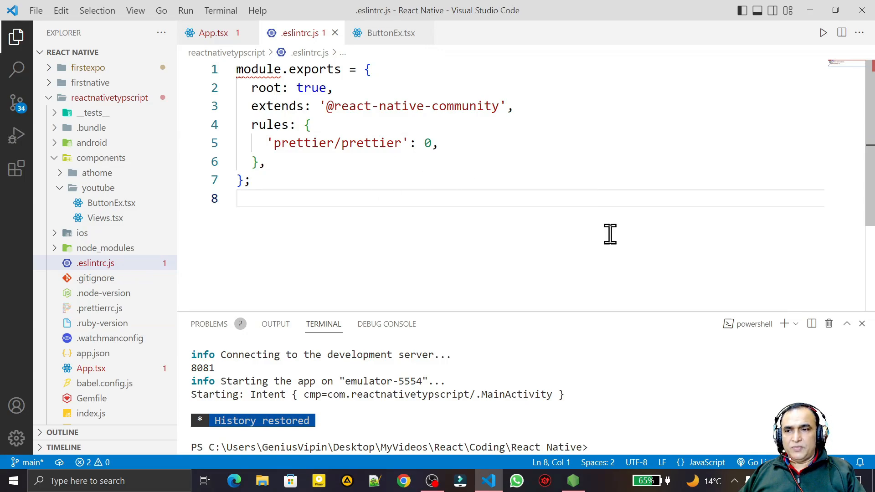